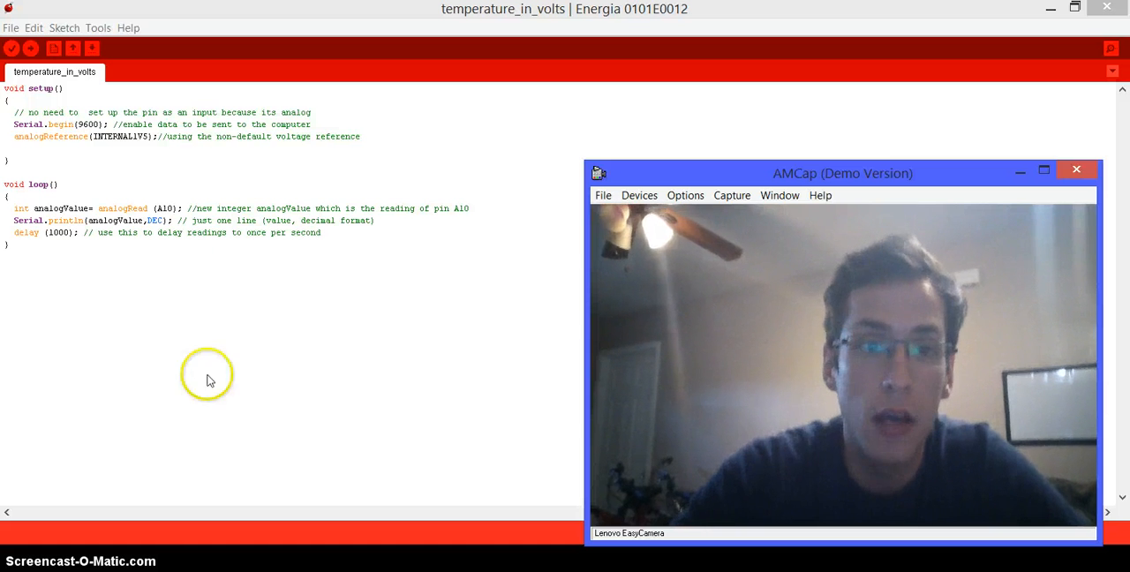
{"action": "mouse_move", "coordinate": [195, 198]}
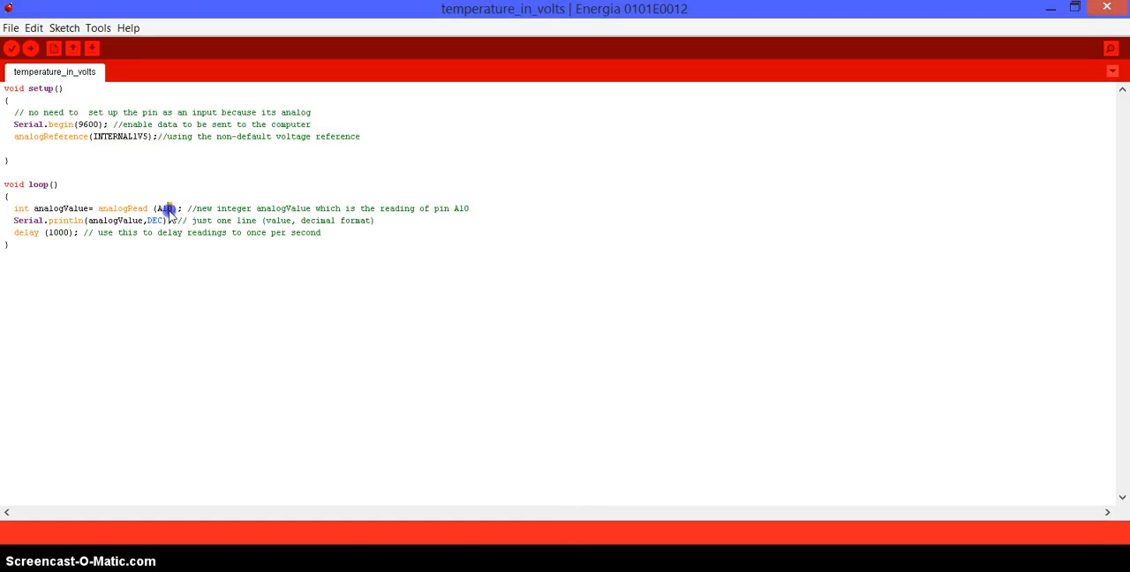
- Upload the temperature_in_volts sketch and wait for Done uploading
{"action": "double_click", "coordinate": [166, 209]}
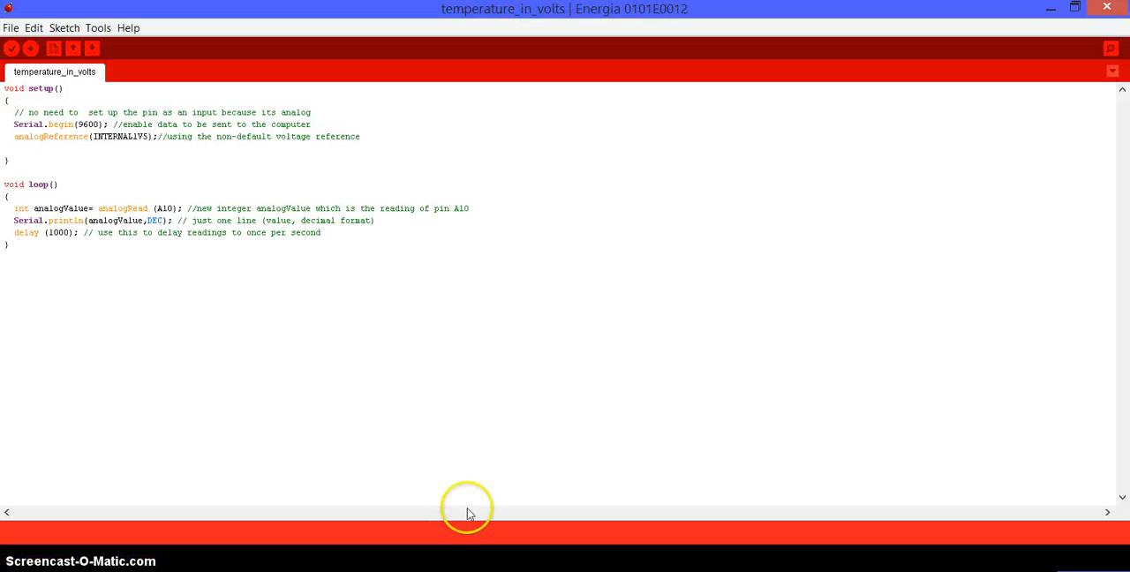
{"action": "mouse_move", "coordinate": [346, 215]}
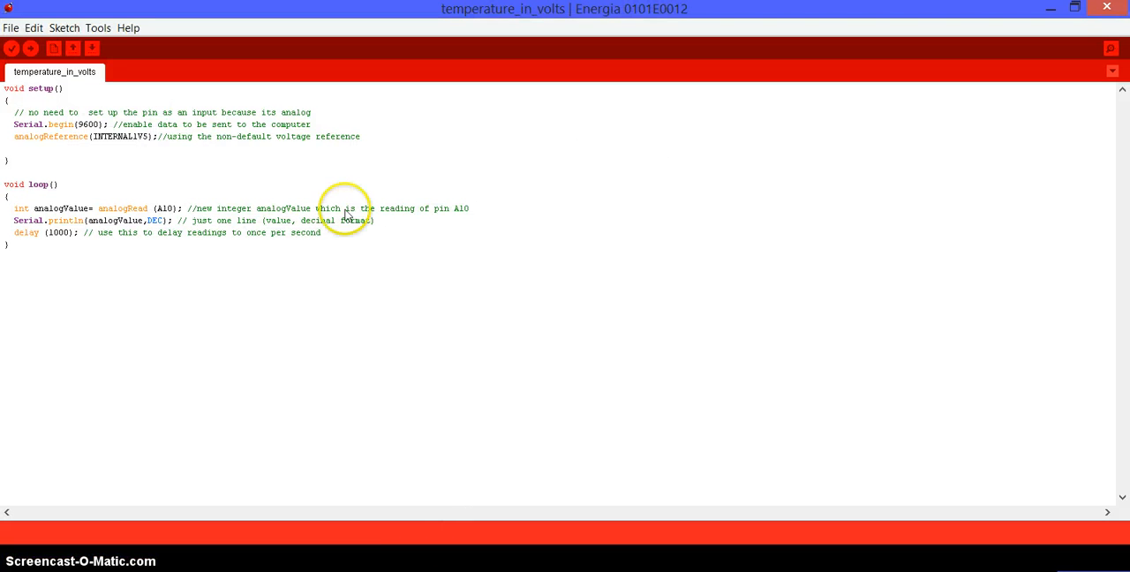
{"action": "mouse_move", "coordinate": [184, 153]}
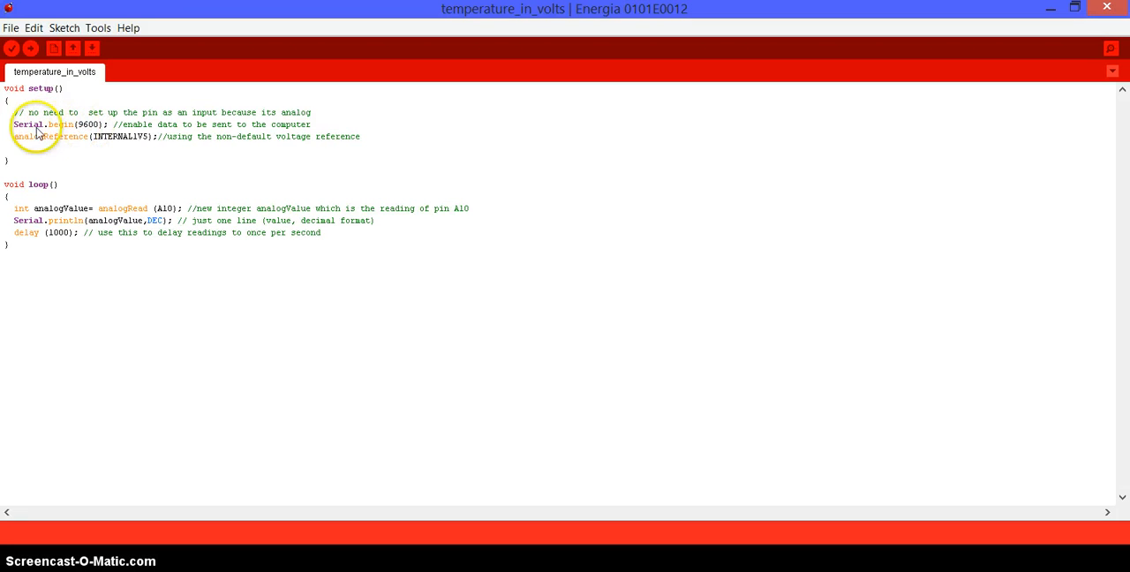
{"action": "mouse_move", "coordinate": [11, 142]}
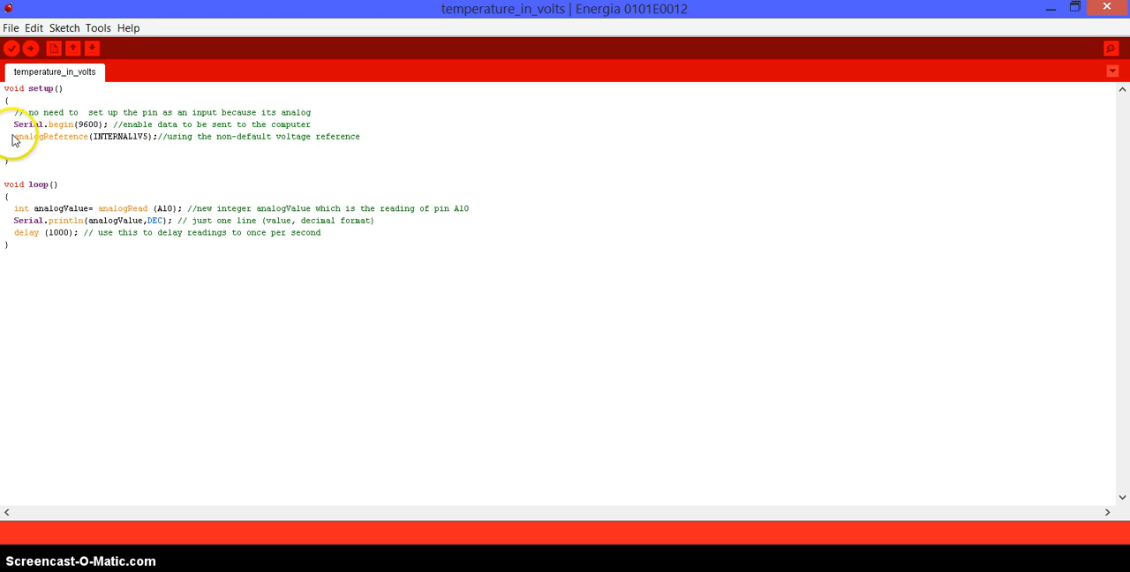
{"action": "mouse_move", "coordinate": [86, 149]}
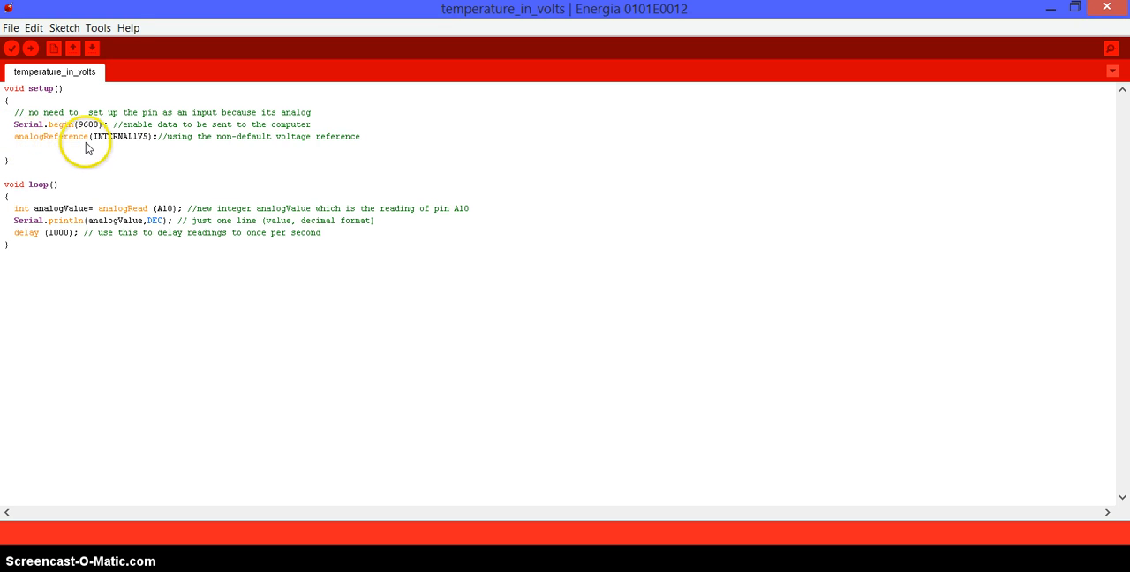
{"action": "mouse_move", "coordinate": [113, 143]}
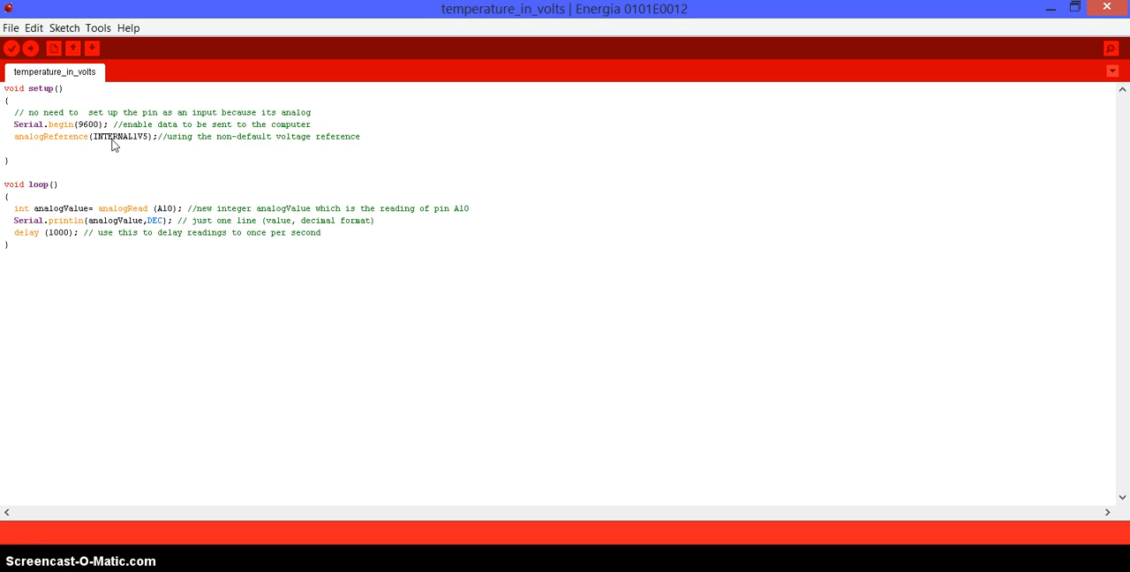
{"action": "mouse_move", "coordinate": [78, 173]}
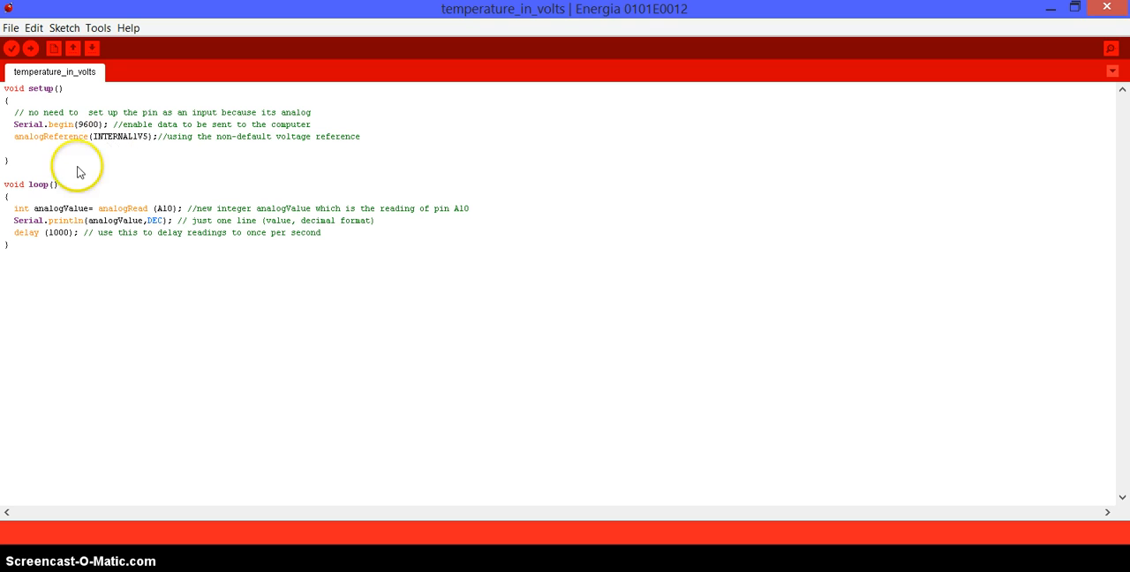
{"action": "mouse_move", "coordinate": [25, 219]}
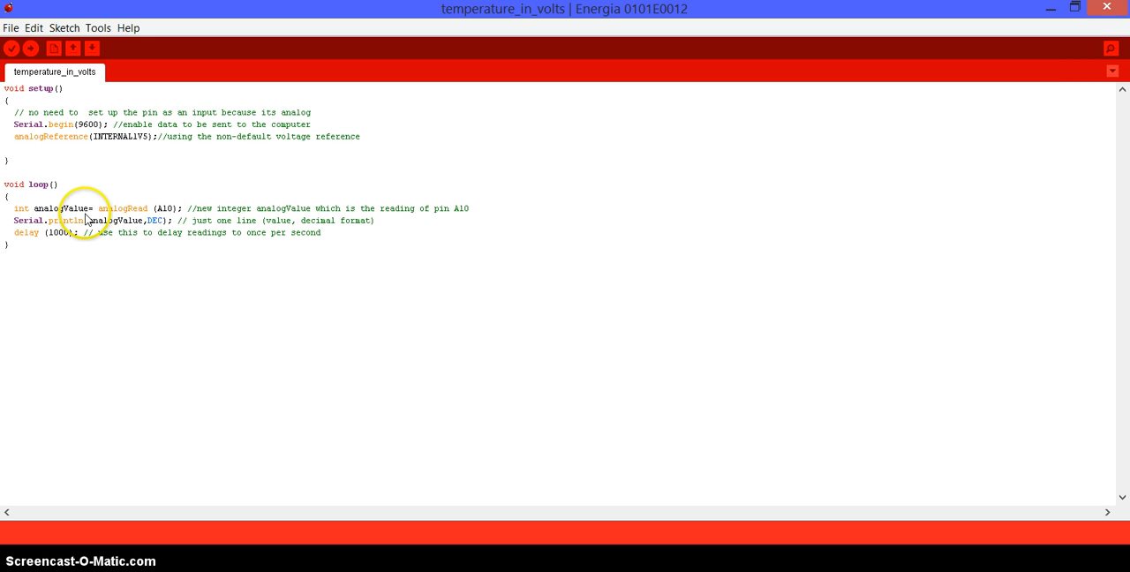
{"action": "mouse_move", "coordinate": [67, 233]}
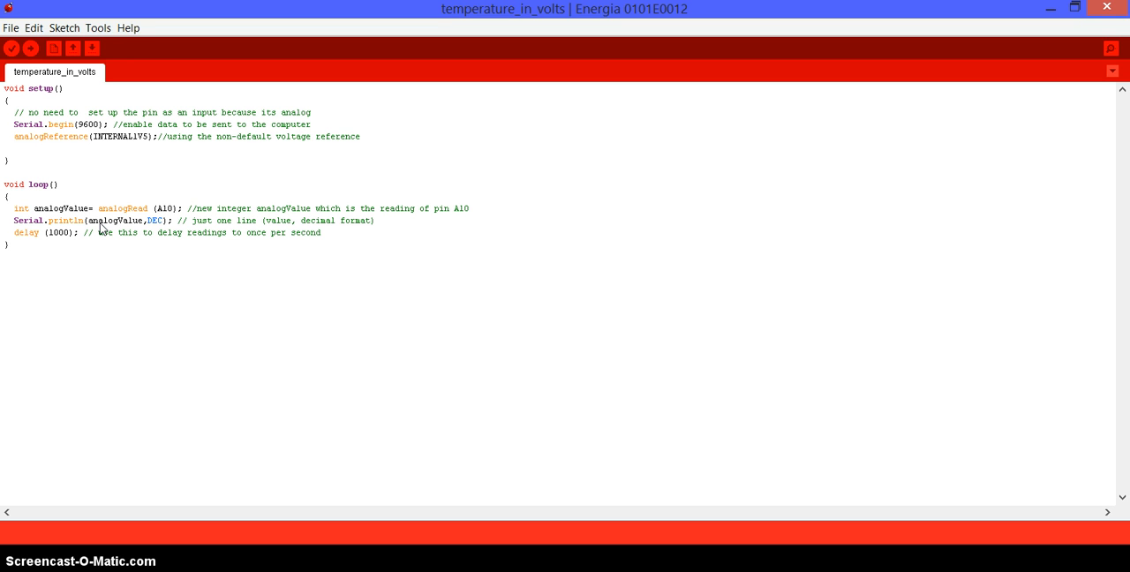
{"action": "mouse_move", "coordinate": [86, 228]}
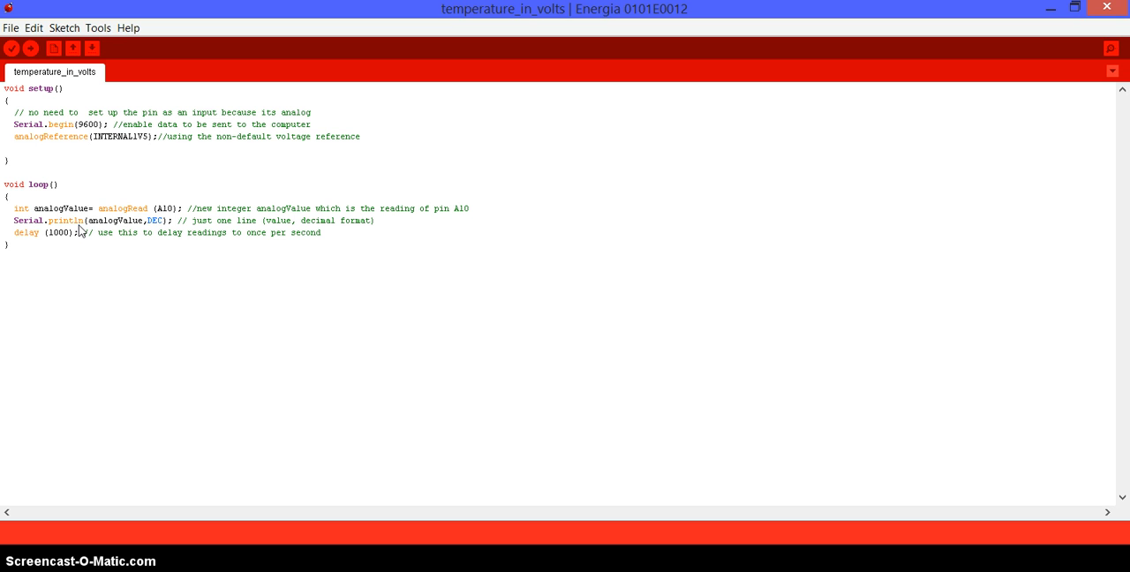
{"action": "mouse_move", "coordinate": [60, 240]}
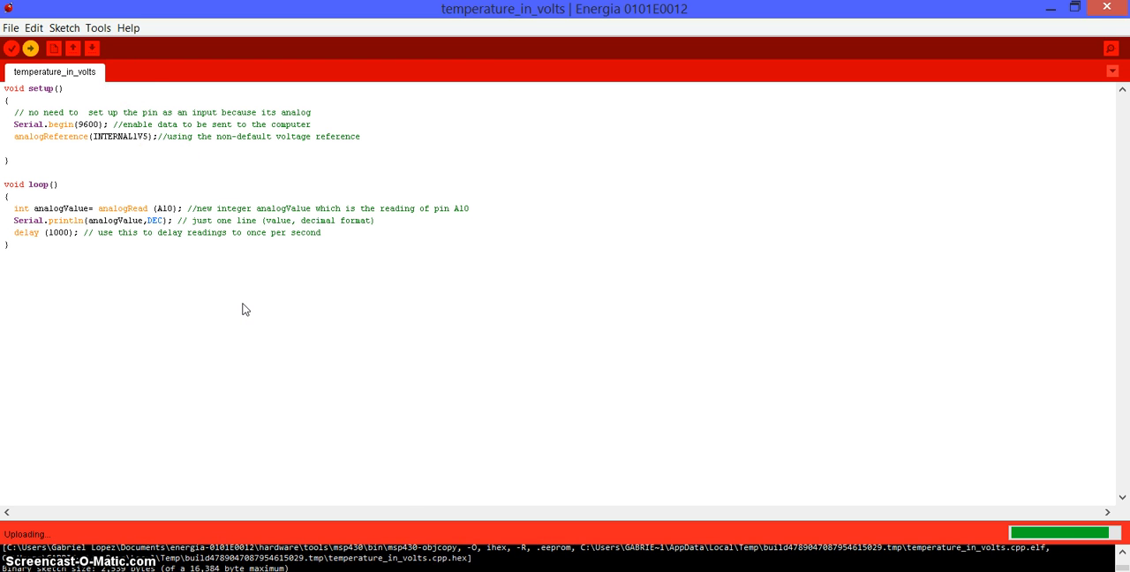
{"action": "mouse_move", "coordinate": [452, 521]}
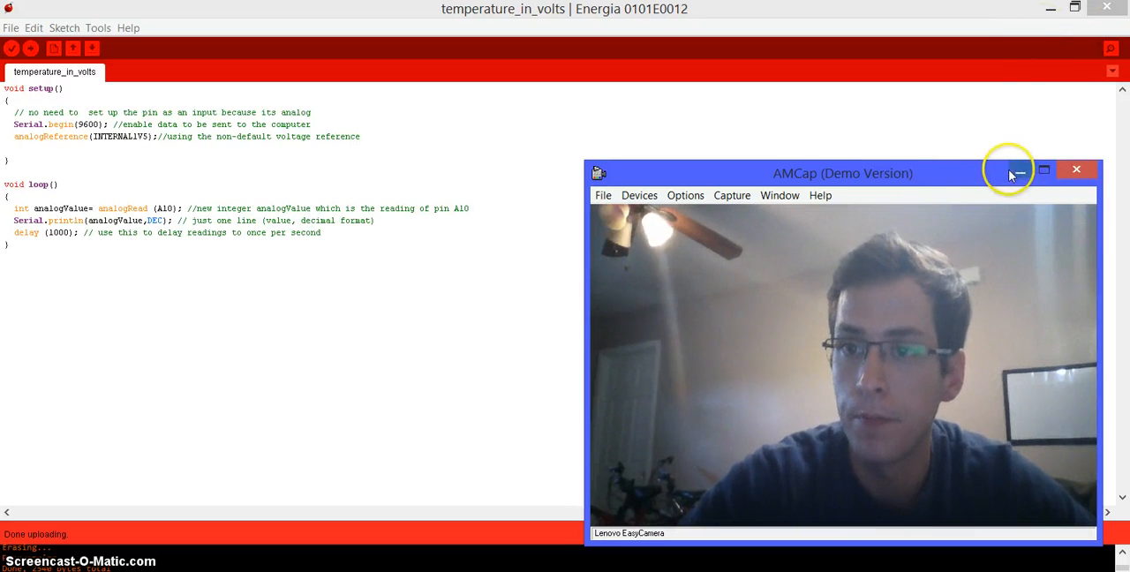
- Show the COM8 serial monitor at 9600 baud streaming raw readings around 743–745
{"action": "left_click", "coordinate": [1110, 50]}
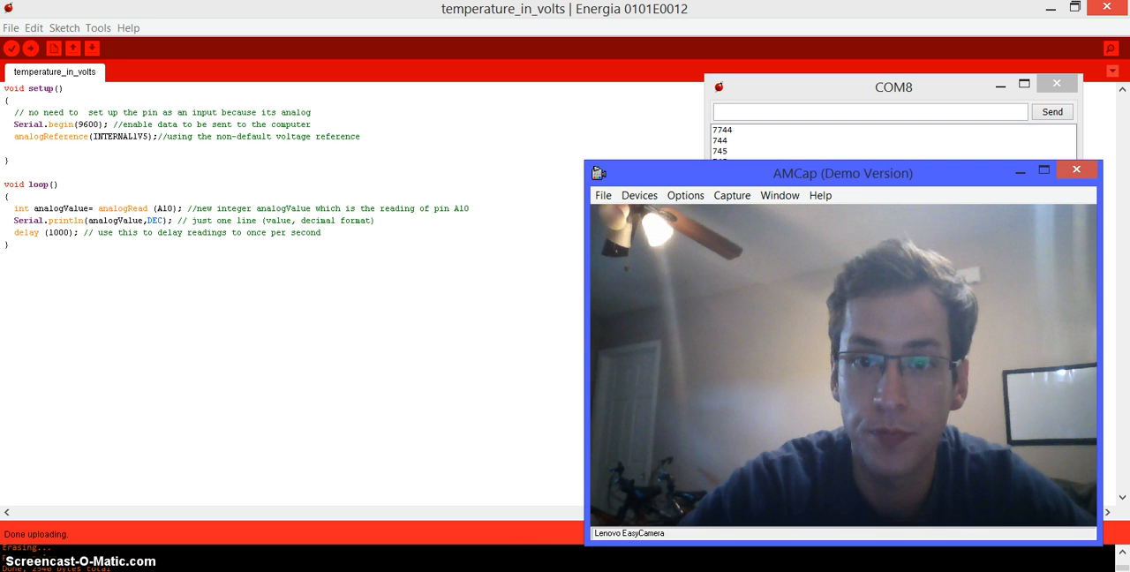
{"action": "left_click_drag", "start_coordinate": [842, 173], "coordinate": [253, 125]}
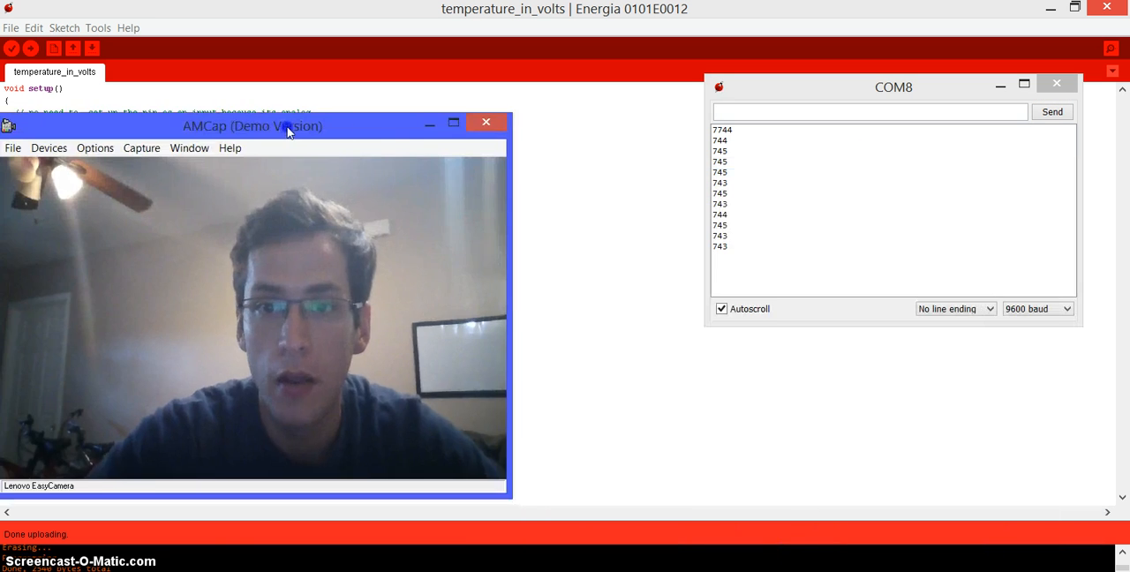
{"action": "left_click_drag", "start_coordinate": [251, 125], "coordinate": [321, 120]}
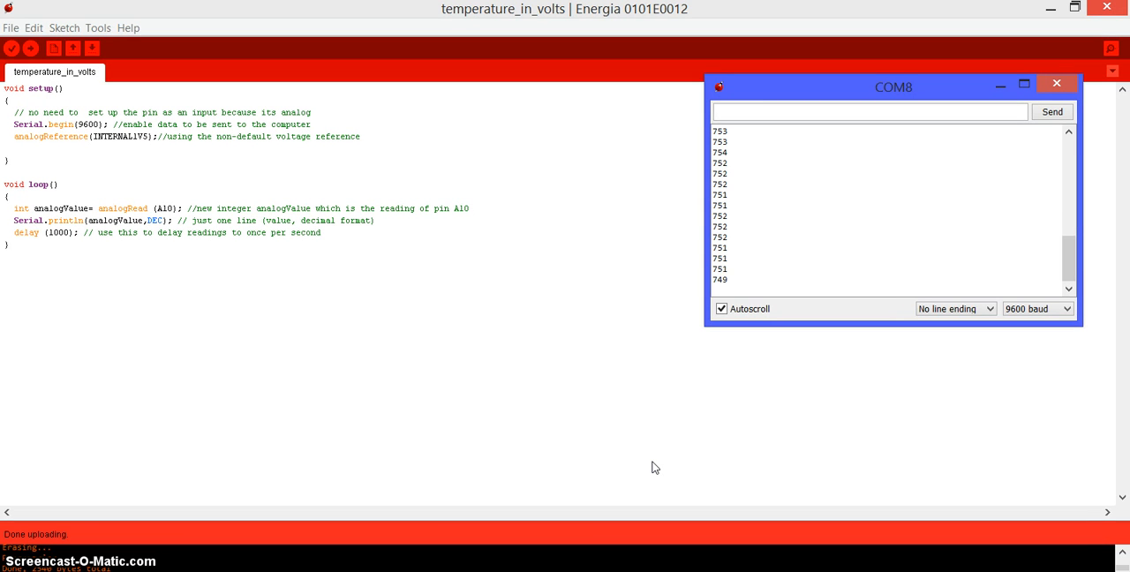
{"action": "mouse_move", "coordinate": [492, 417]}
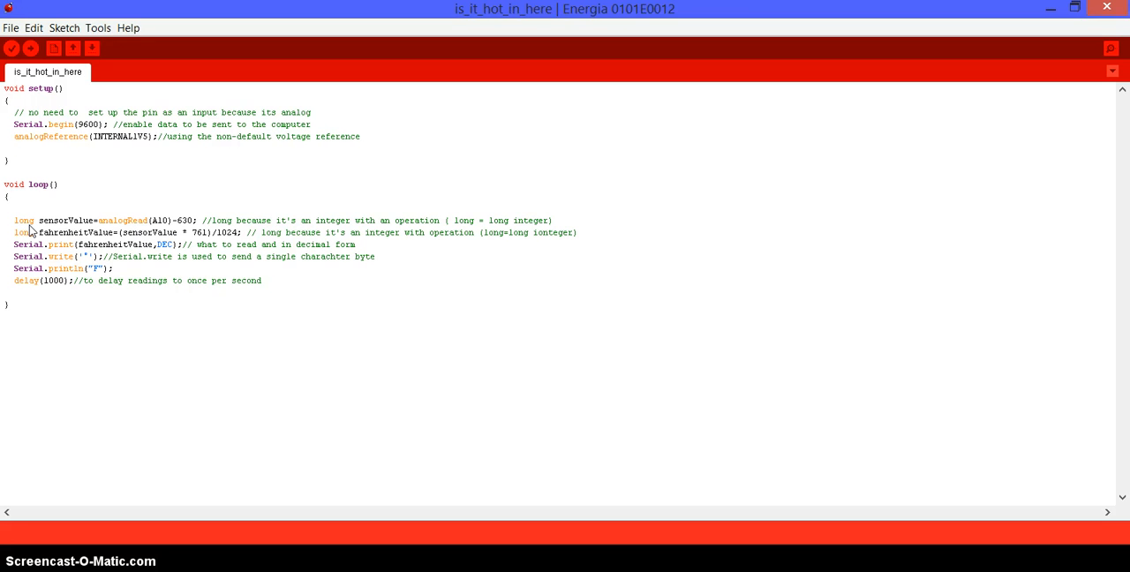
{"action": "left_click", "coordinate": [14, 148]}
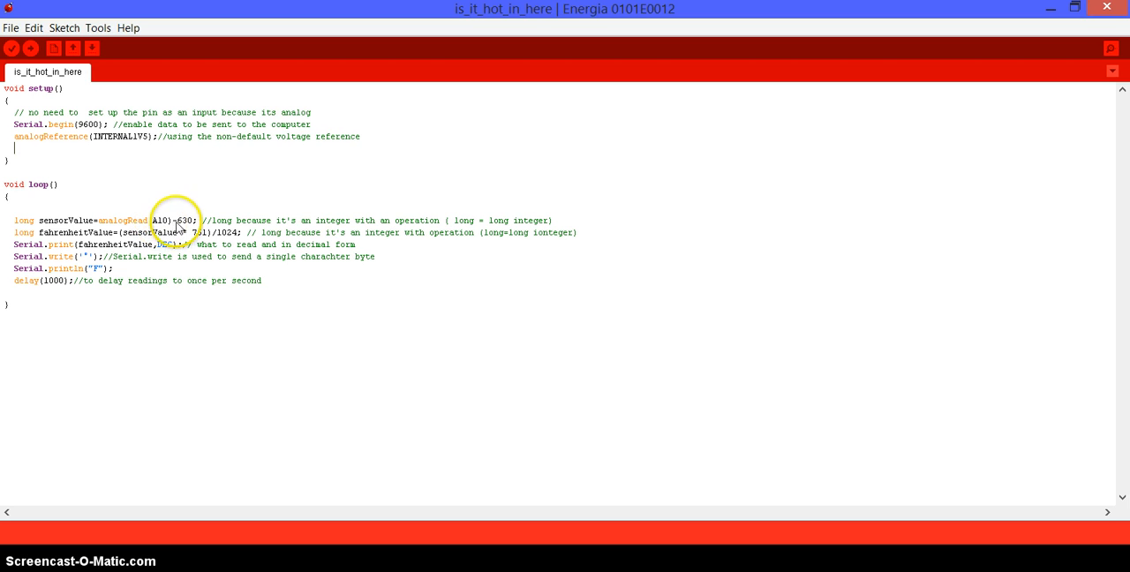
{"action": "mouse_move", "coordinate": [177, 227]}
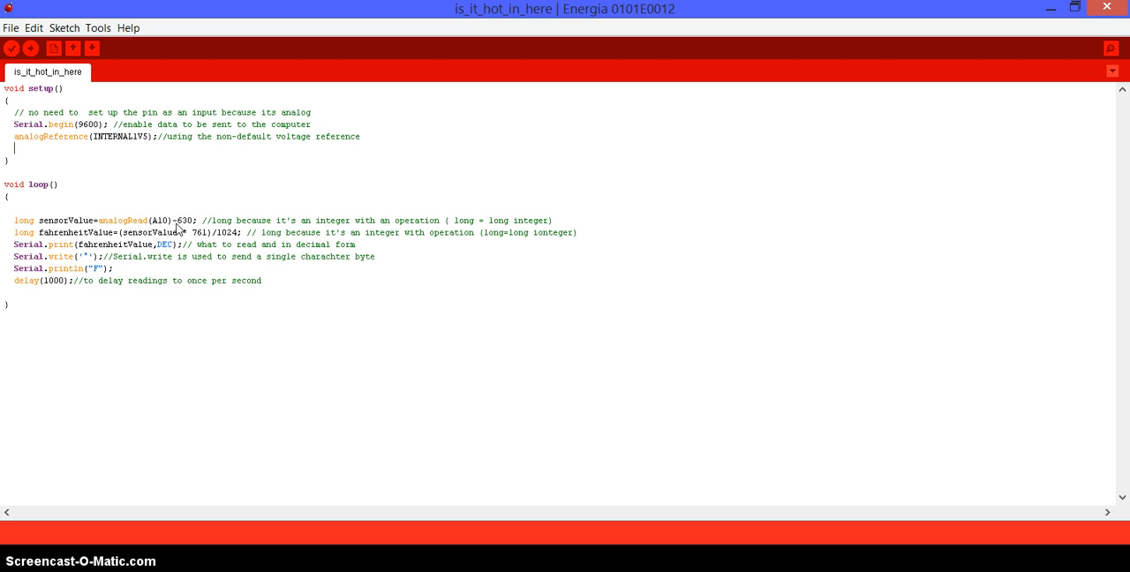
{"action": "mouse_move", "coordinate": [26, 229]}
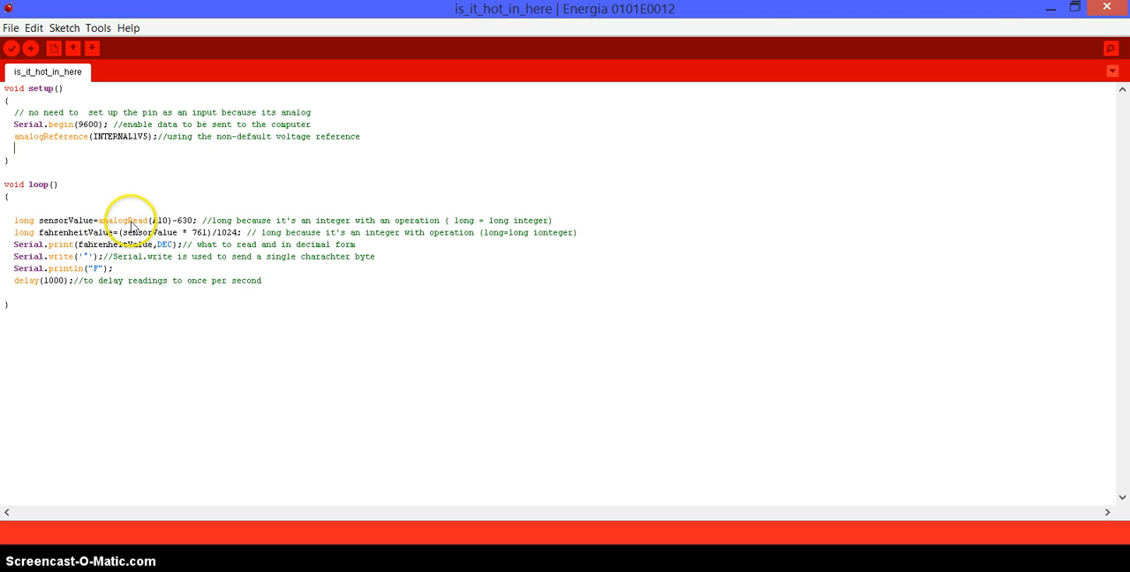
{"action": "mouse_move", "coordinate": [150, 228]}
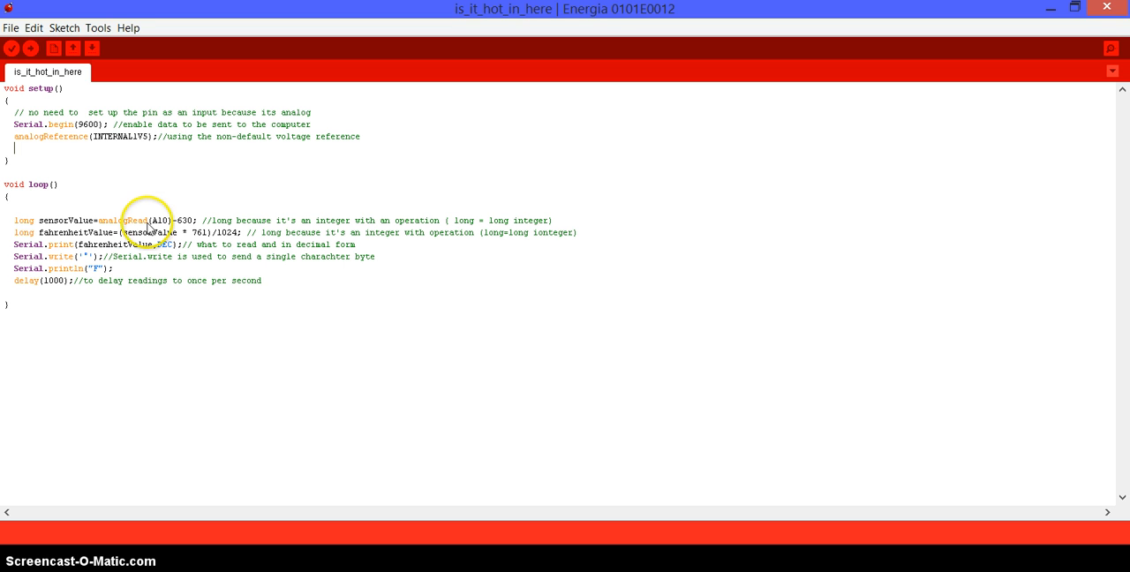
{"action": "mouse_move", "coordinate": [205, 227]}
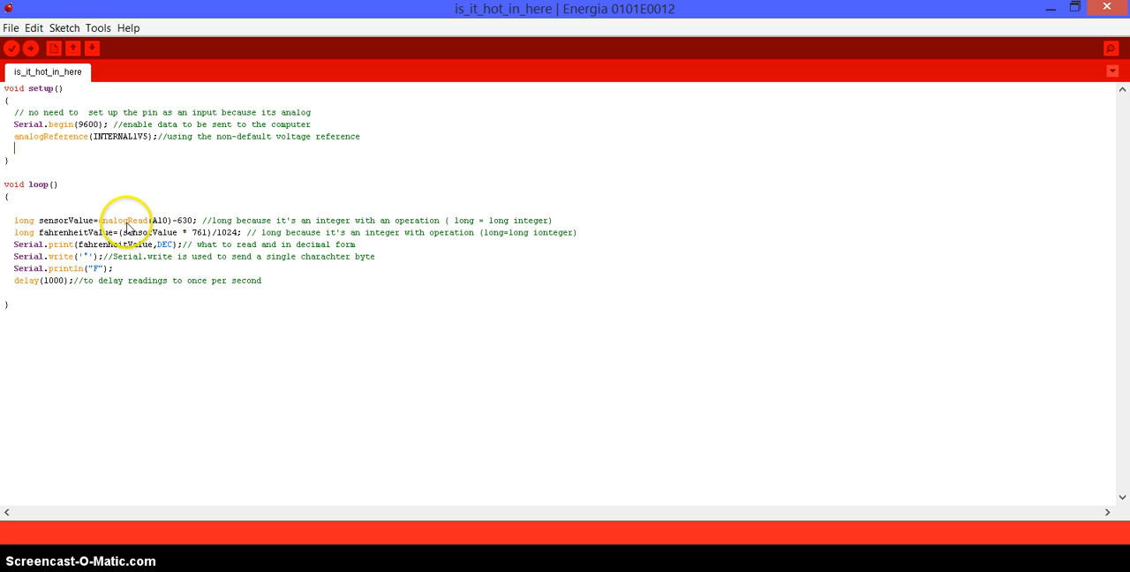
{"action": "mouse_move", "coordinate": [127, 228]}
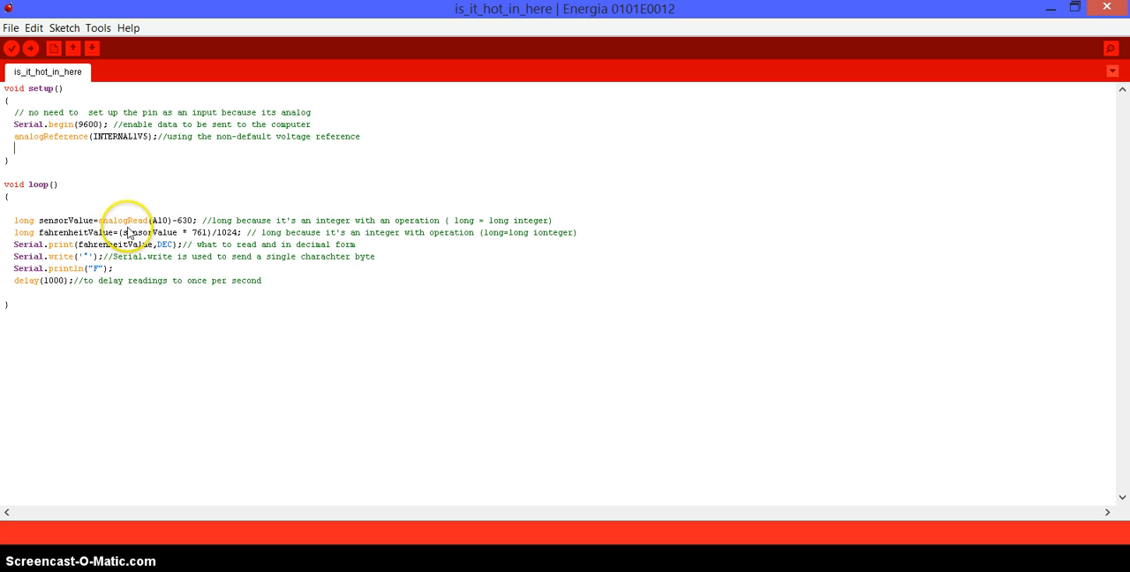
{"action": "mouse_move", "coordinate": [28, 233]}
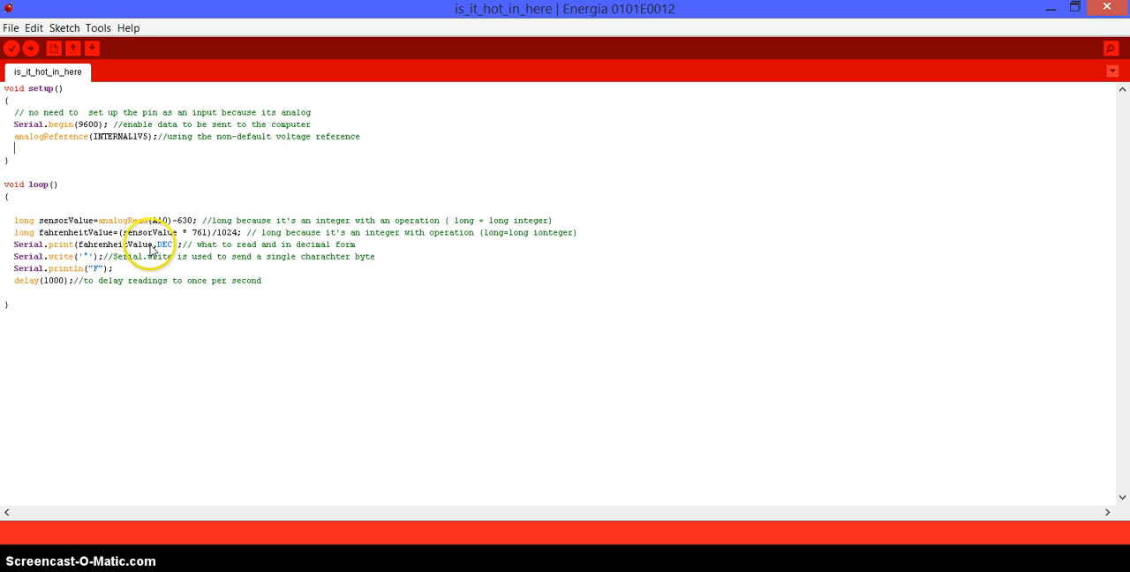
{"action": "mouse_move", "coordinate": [51, 265]}
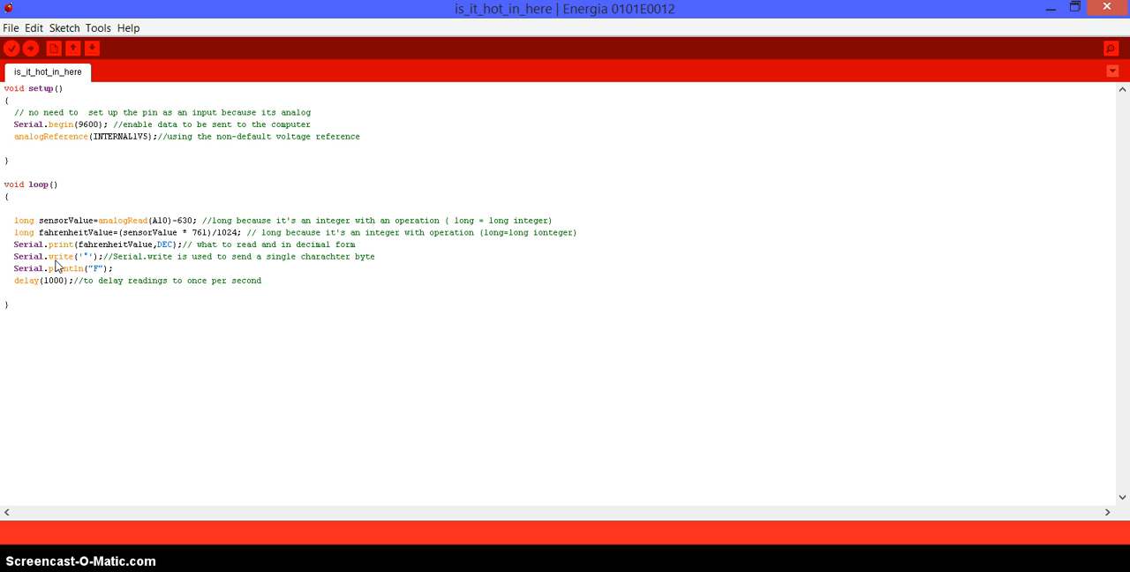
{"action": "left_click", "coordinate": [14, 149]}
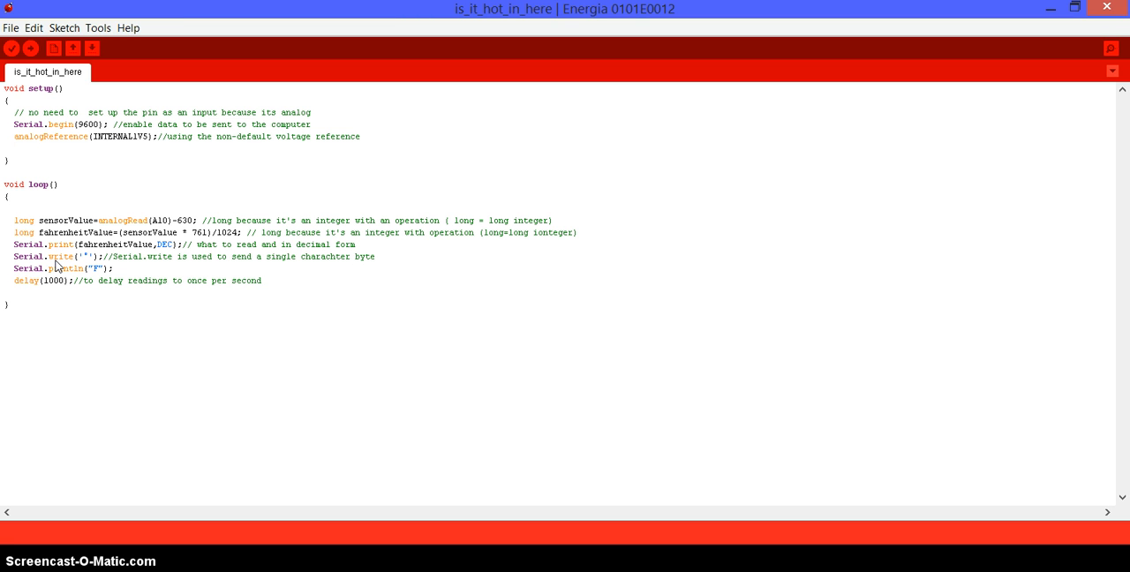
{"action": "left_click", "coordinate": [14, 148]}
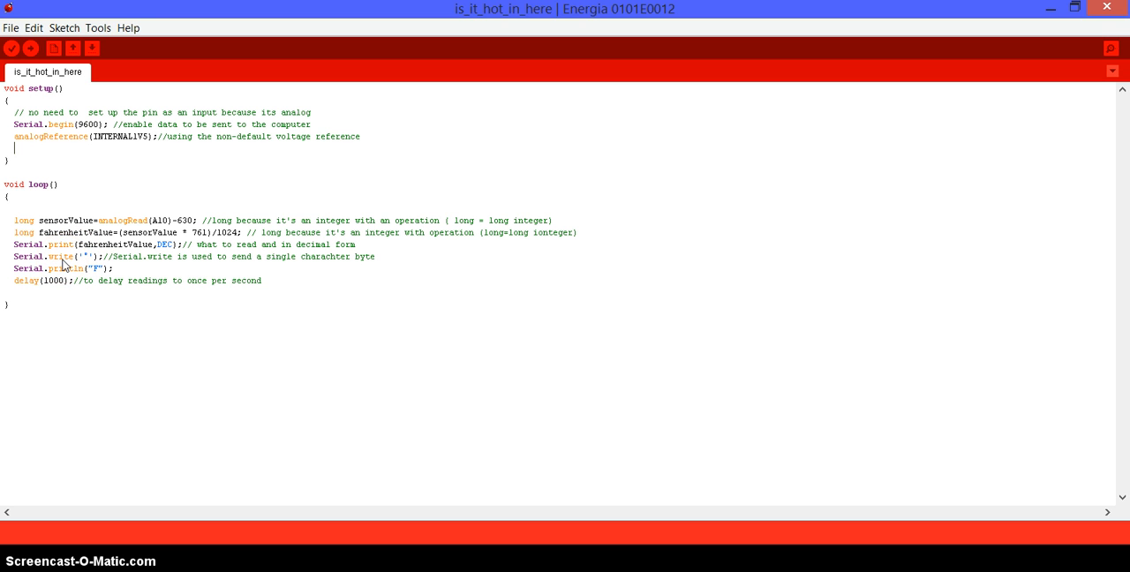
{"action": "mouse_move", "coordinate": [57, 265]}
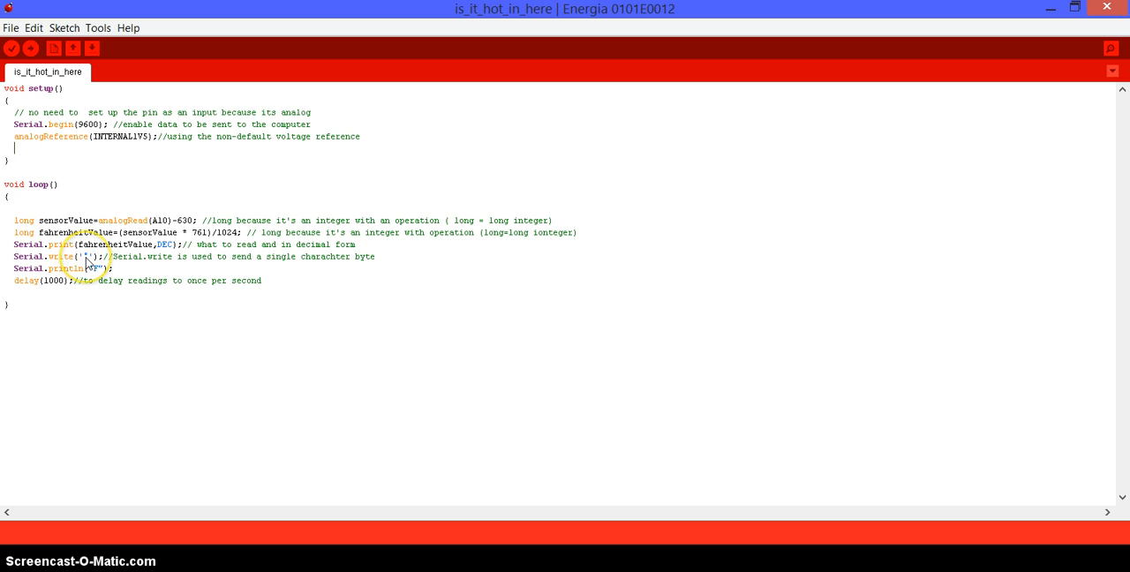
{"action": "mouse_move", "coordinate": [115, 254]}
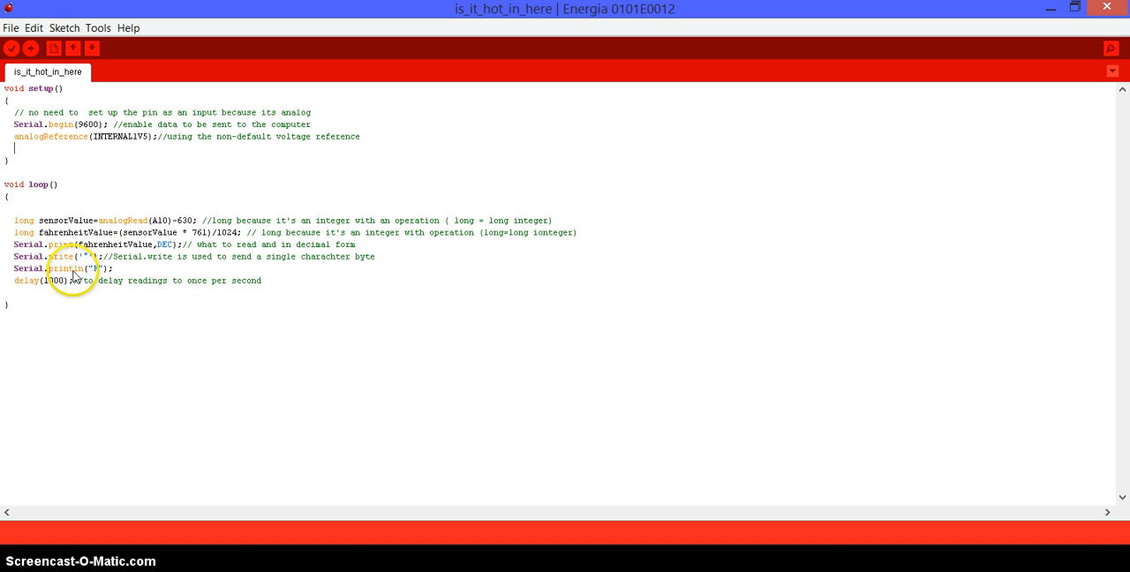
{"action": "mouse_move", "coordinate": [74, 275]}
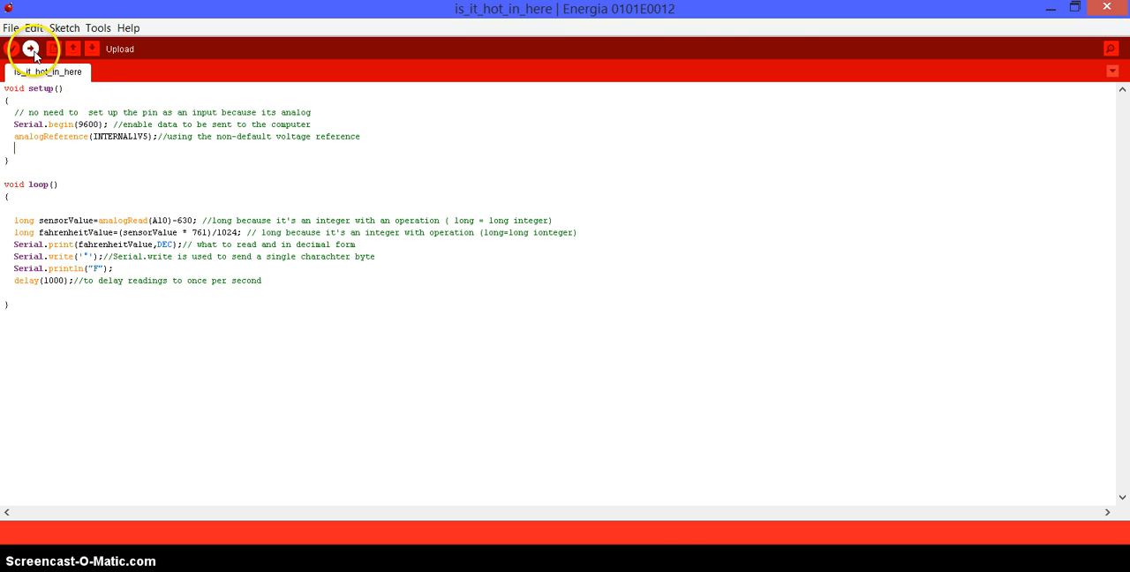
- Upload the is_it_hot_in_here sketch and view the COM8 readings near 84–86°F
{"action": "left_click", "coordinate": [32, 50]}
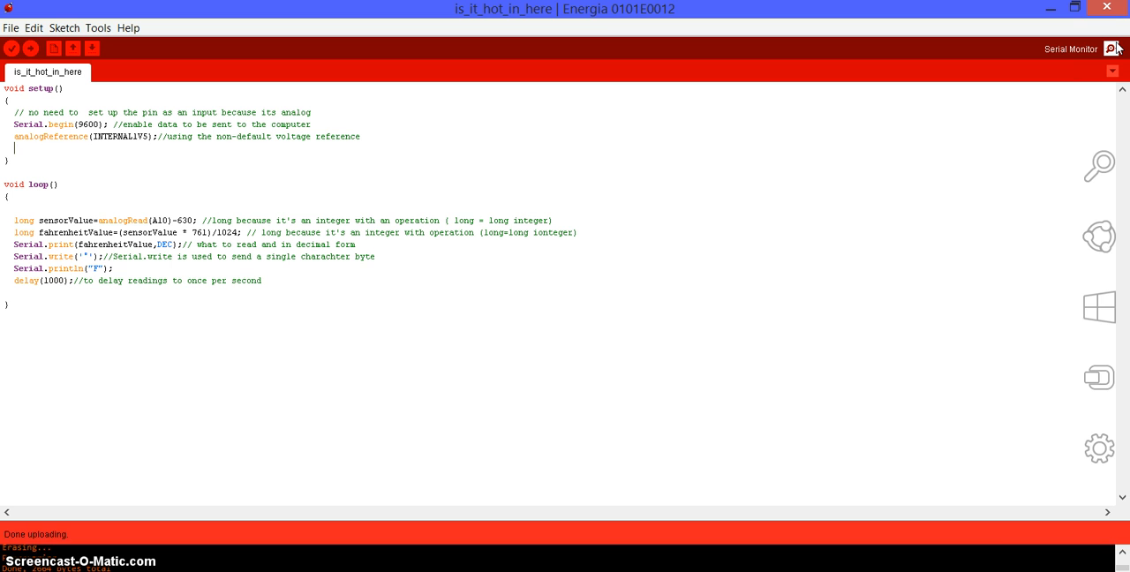
{"action": "left_click", "coordinate": [1112, 50]}
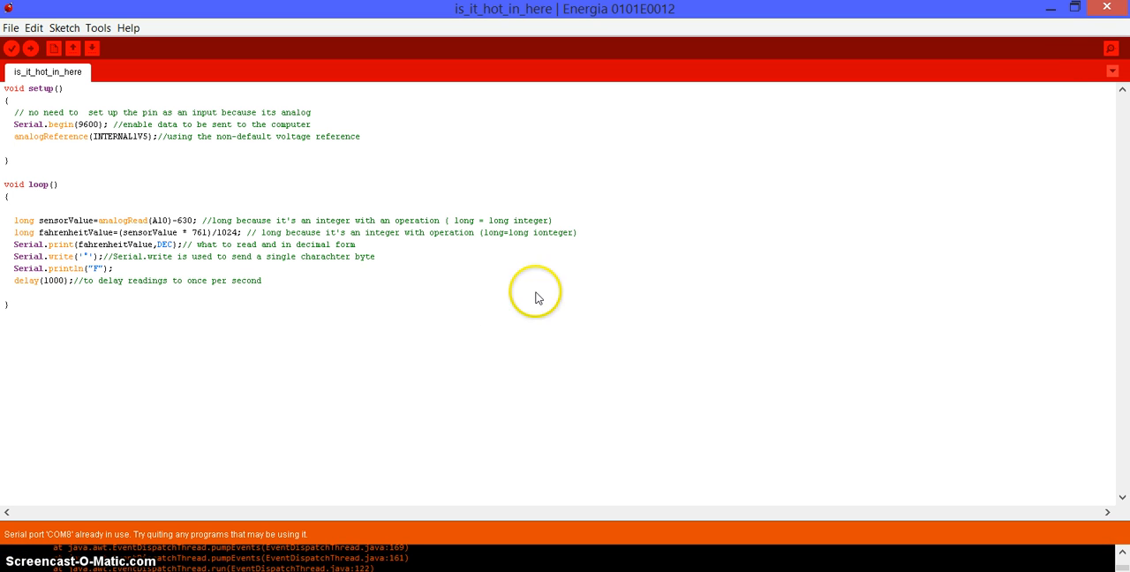
{"action": "mouse_move", "coordinate": [135, 528]}
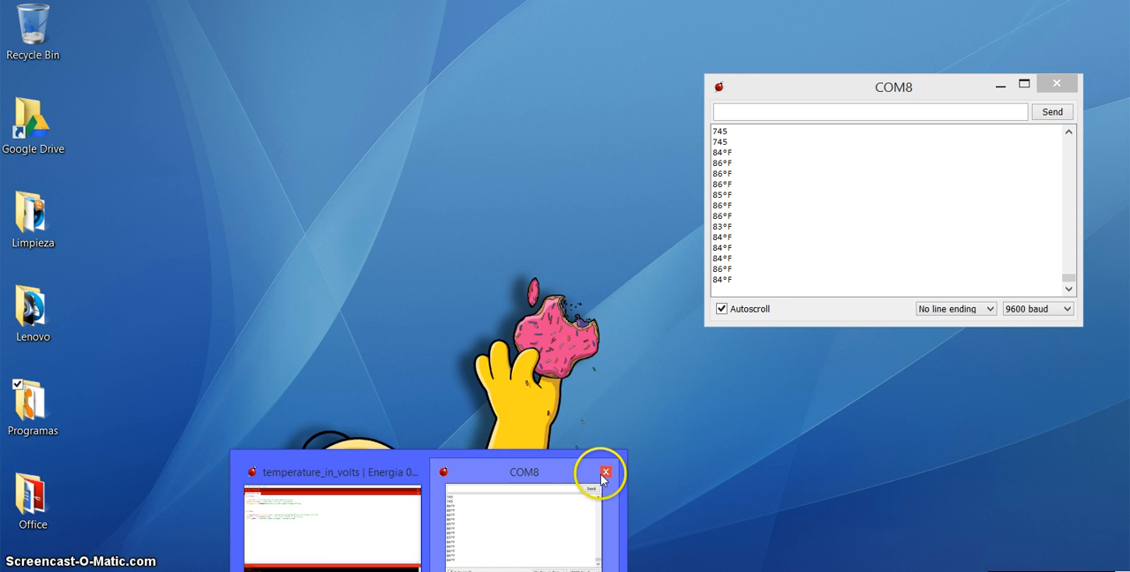
{"action": "left_click", "coordinate": [605, 471]}
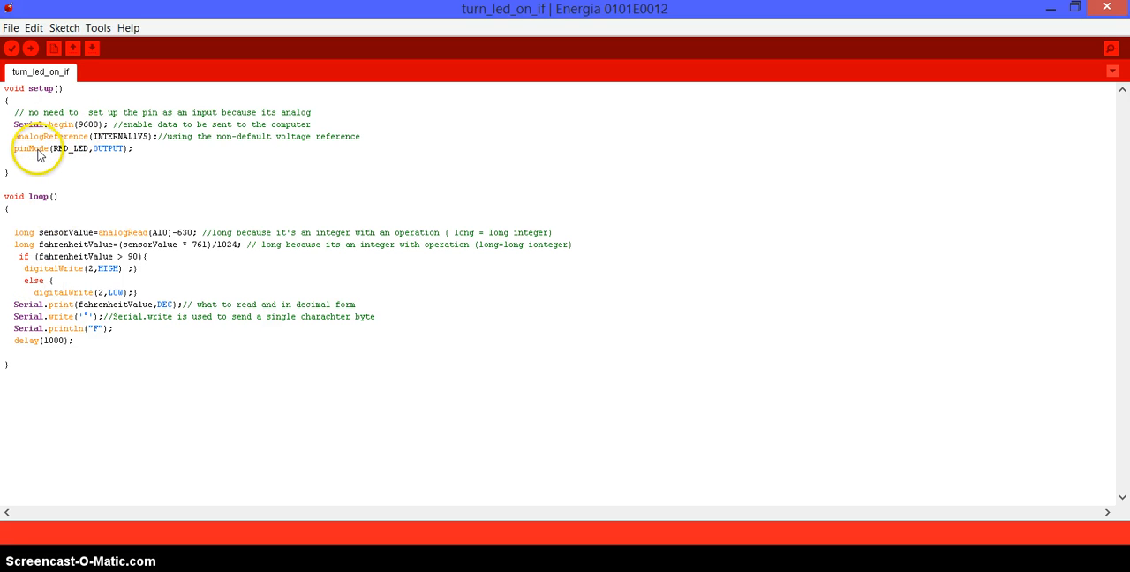
{"action": "mouse_move", "coordinate": [70, 159]}
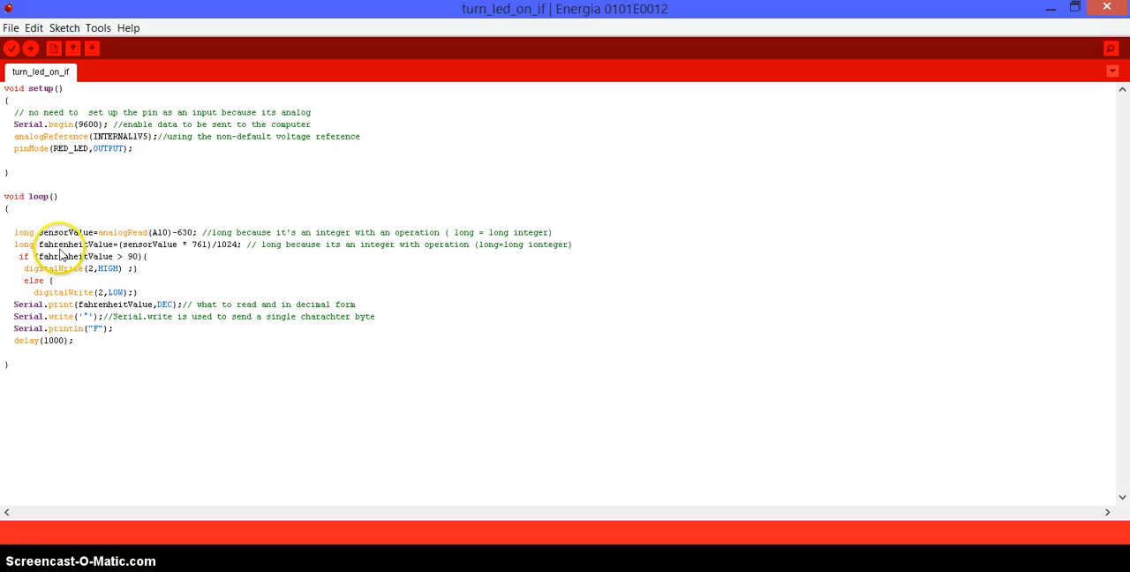
{"action": "mouse_move", "coordinate": [39, 251]}
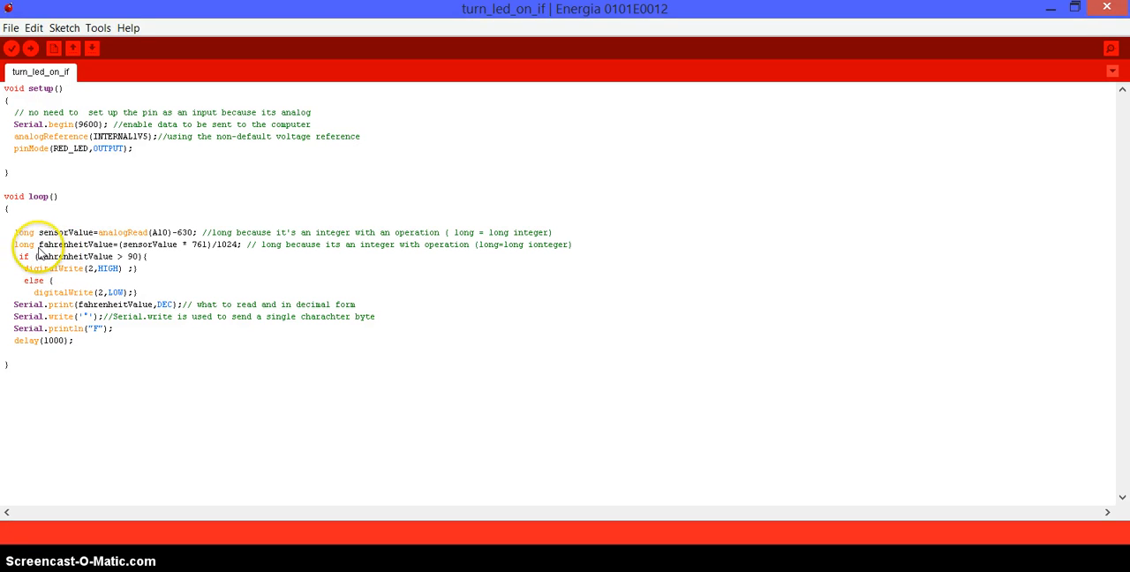
{"action": "mouse_move", "coordinate": [49, 275]}
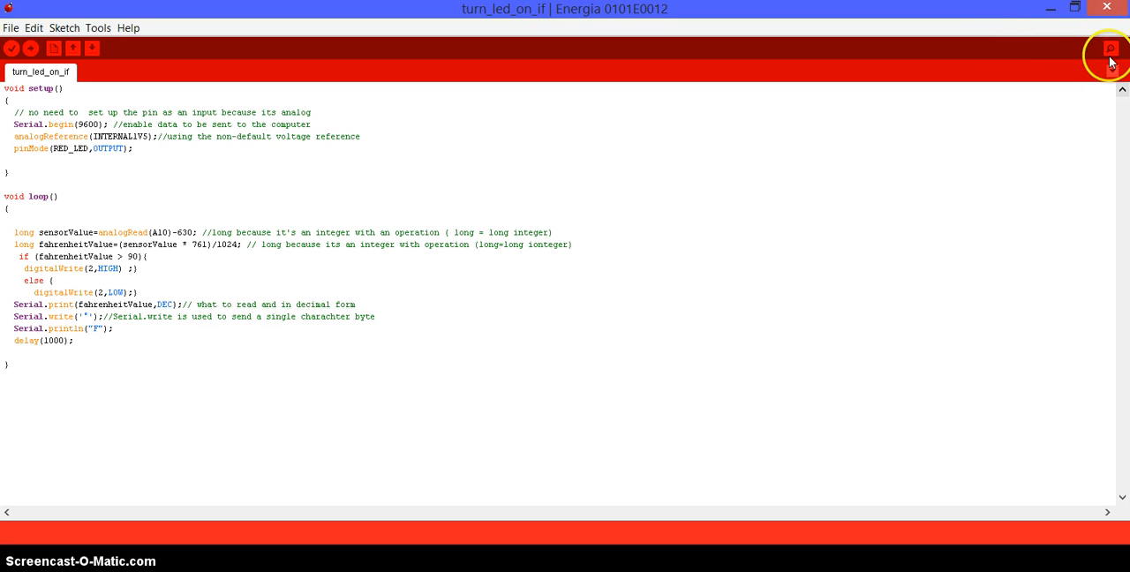
- Upload the turn_led_on_if sketch from the editor after checking the serial monitor
{"action": "left_click", "coordinate": [1111, 49]}
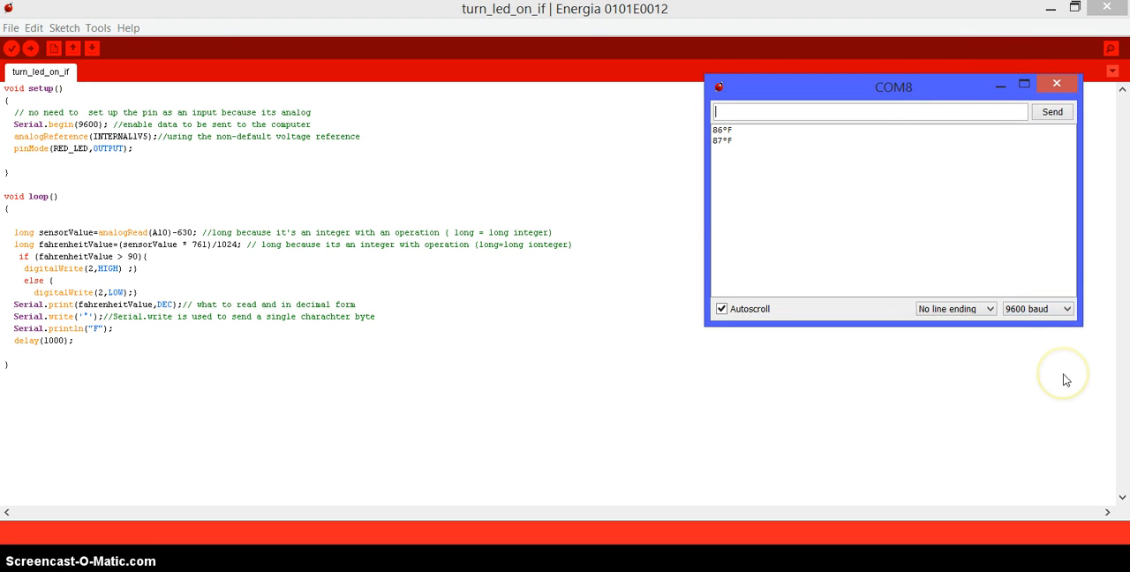
{"action": "left_click", "coordinate": [1056, 83]}
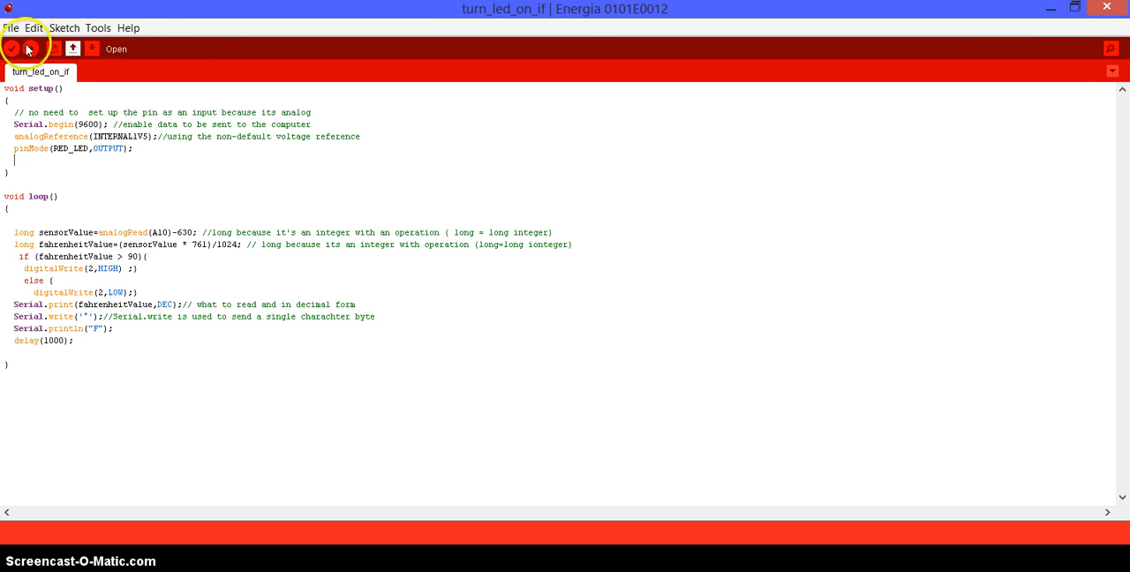
{"action": "left_click", "coordinate": [11, 49]}
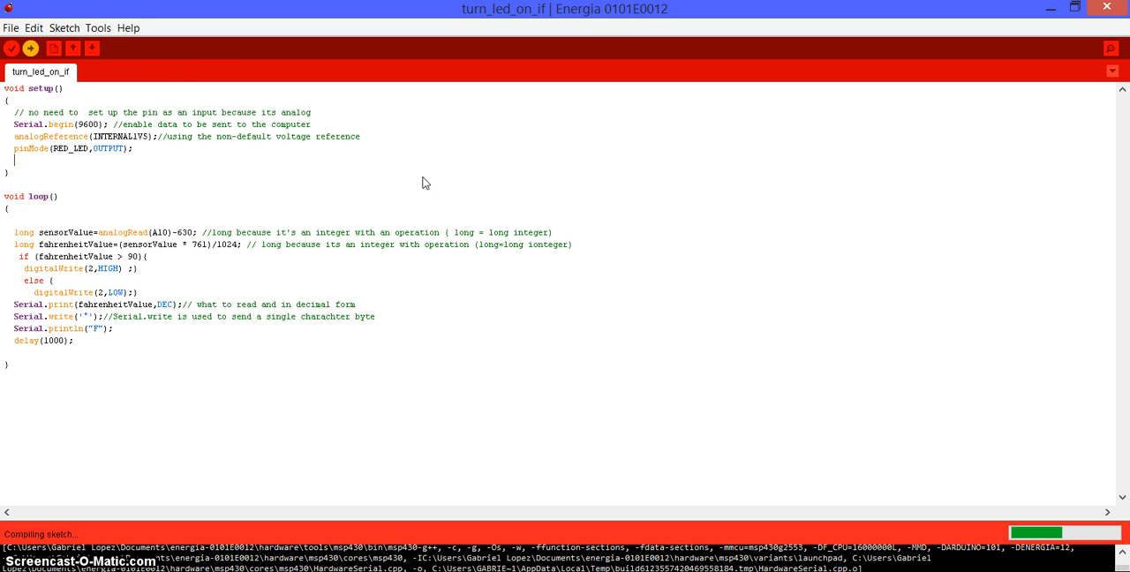
{"action": "mouse_move", "coordinate": [890, 221]}
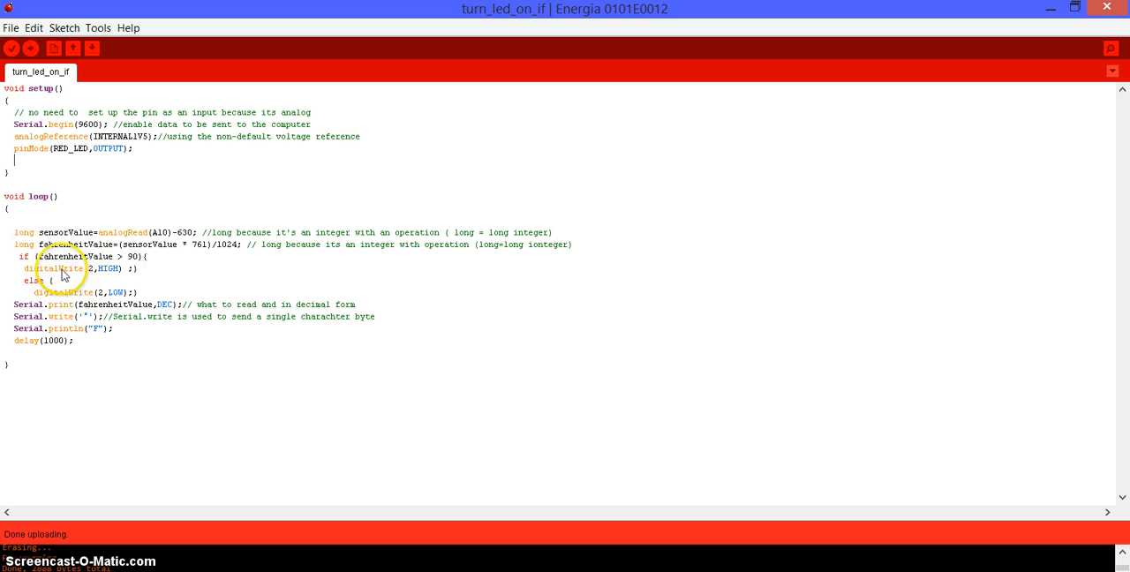
{"action": "mouse_move", "coordinate": [766, 163]}
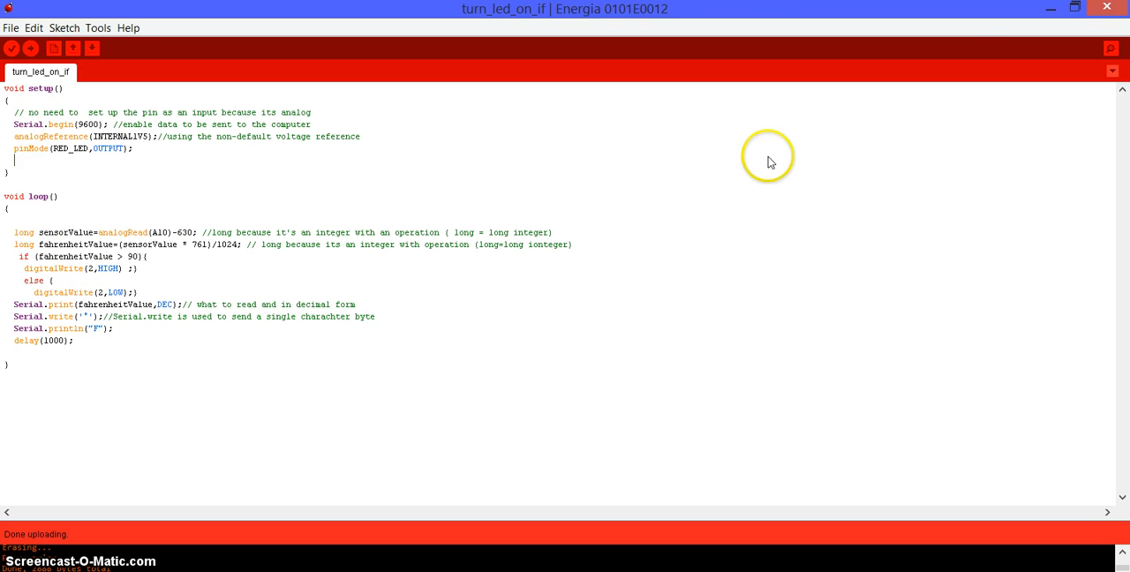
{"action": "left_click", "coordinate": [1113, 50]}
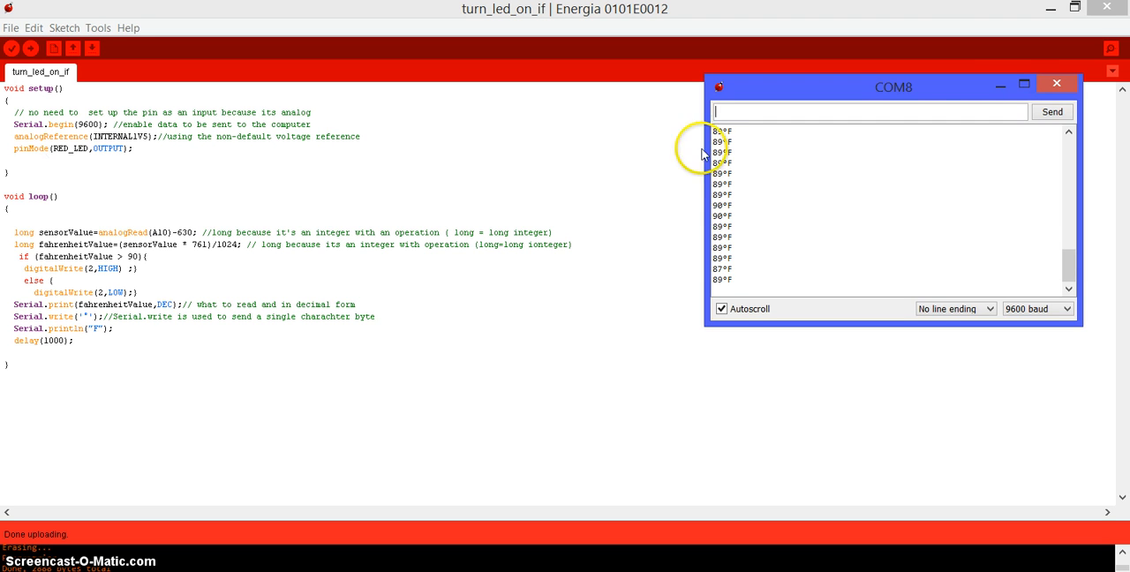
{"action": "left_click", "coordinate": [1056, 83]}
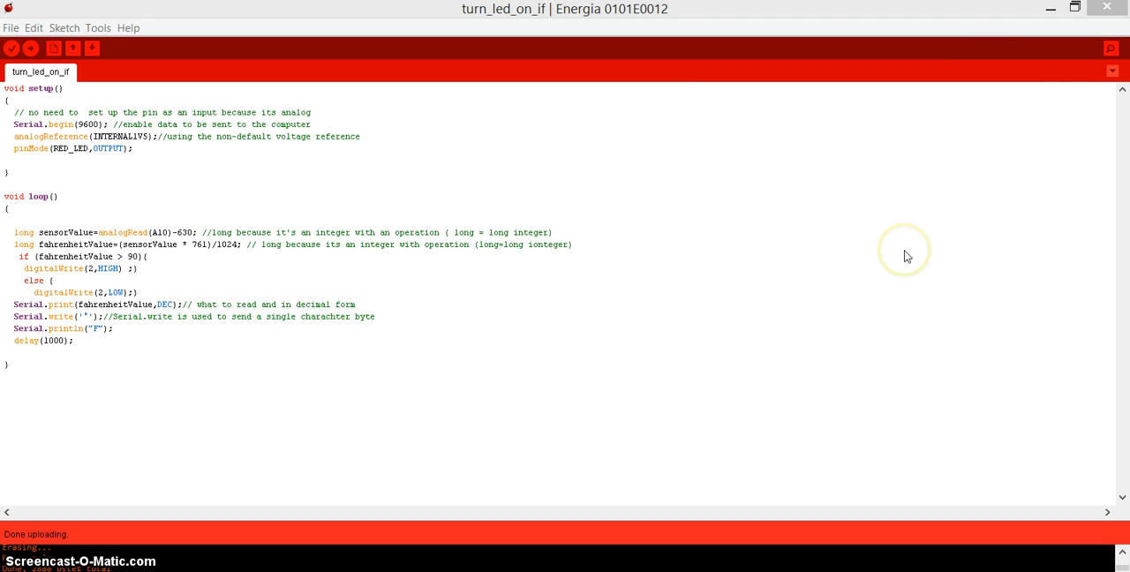